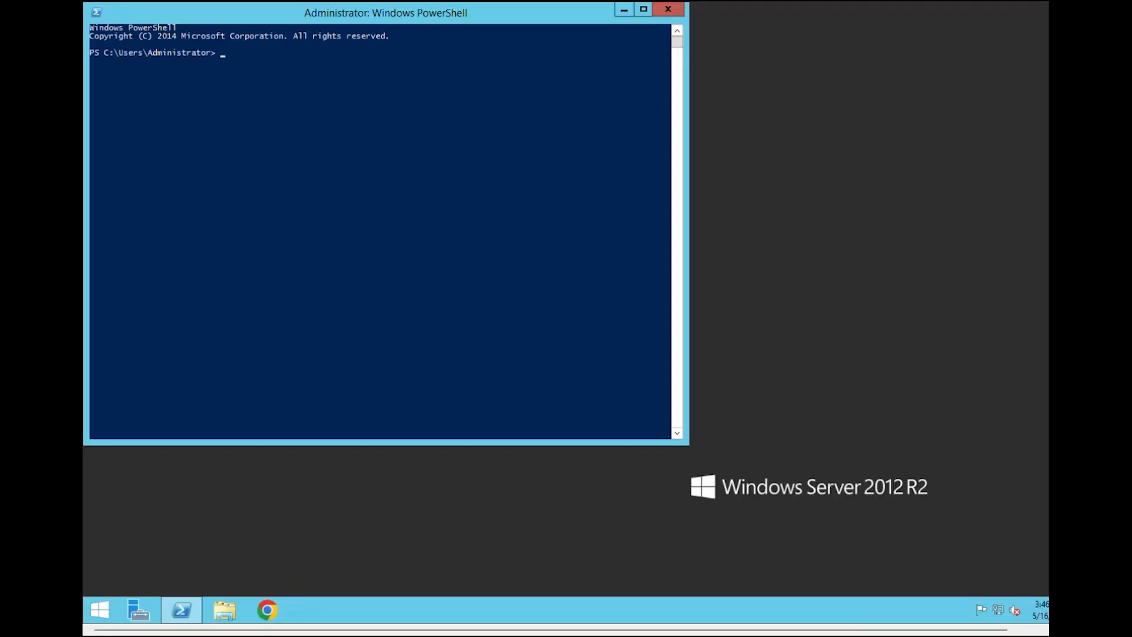
Query $PSVersionTable.PSVersion, reporting major version 4, minor 0
{"action": "type", "text": "$PSVersionTable.PSVersion"}
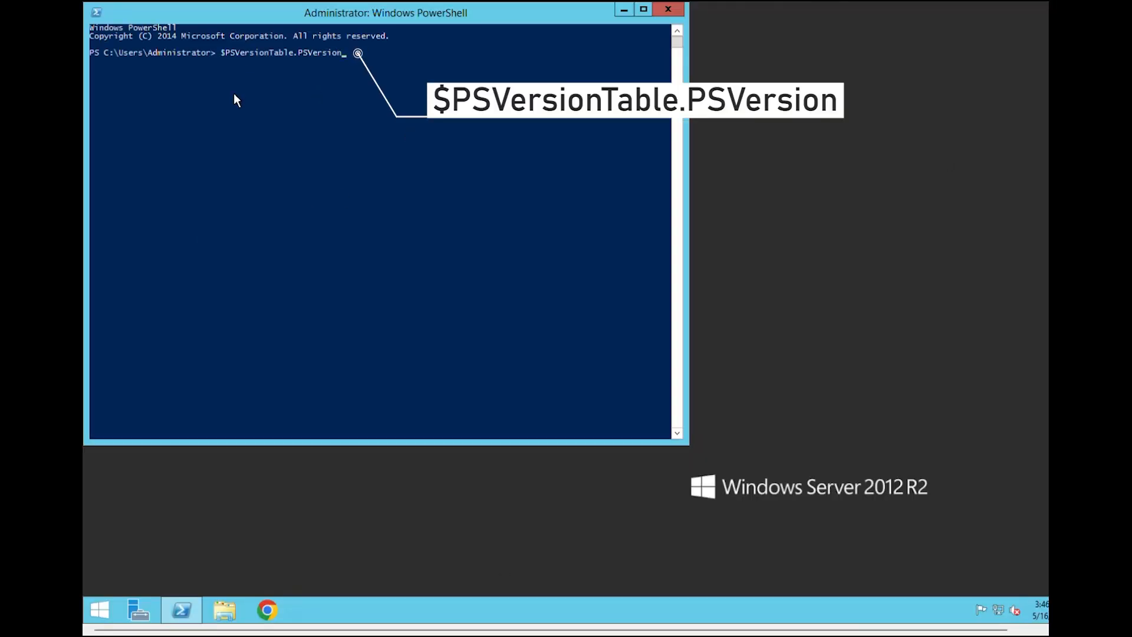
{"action": "key", "text": "Return"}
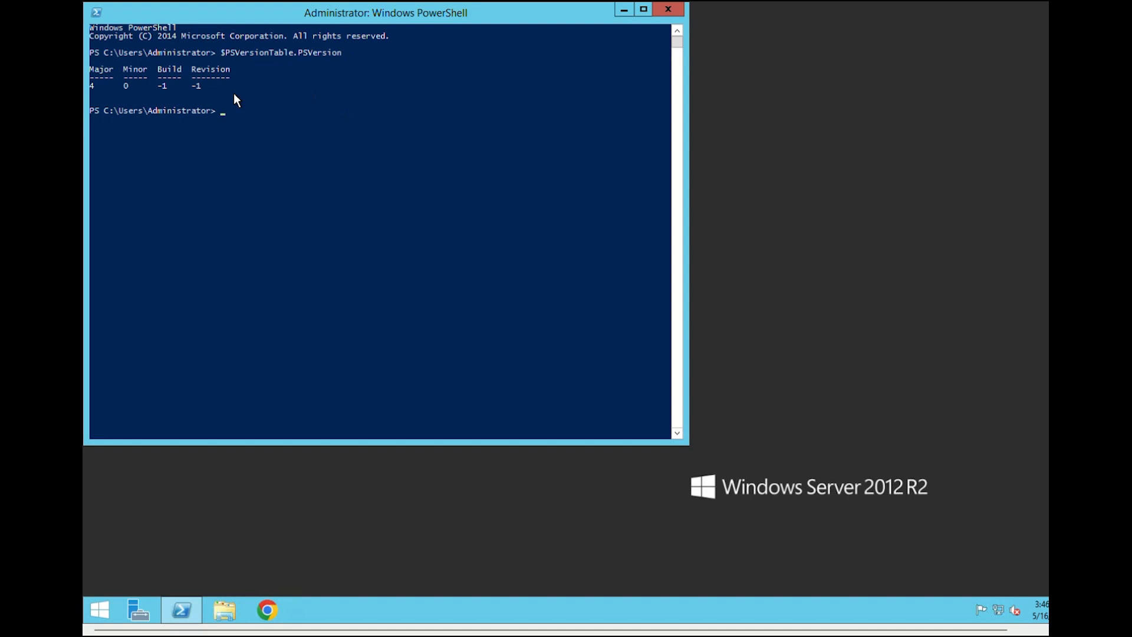
{"action": "mouse_move", "coordinate": [109, 102]}
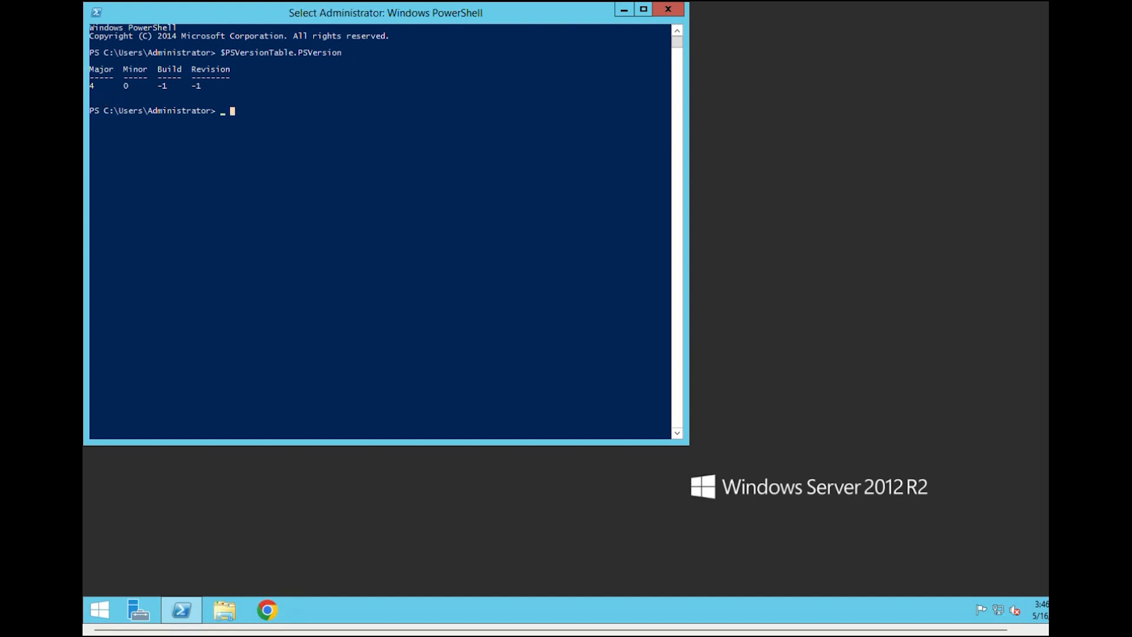
Download the WMF 5.1 Win8.1AndW2K12R2 x64 package from the Microsoft download page
{"action": "left_click", "coordinate": [266, 610]}
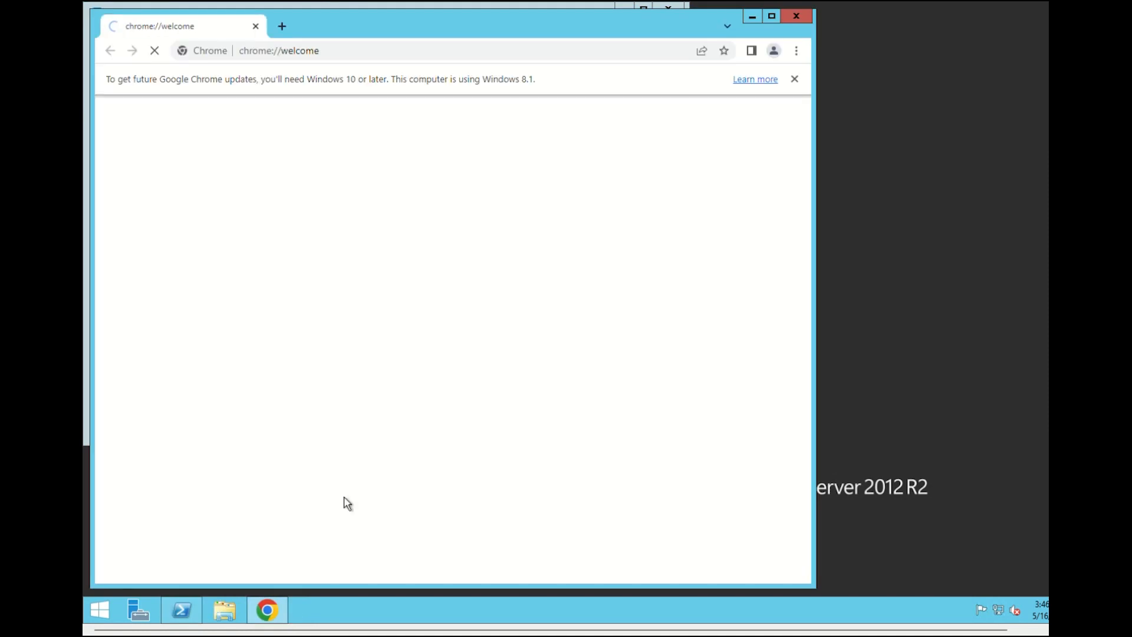
{"action": "left_click", "coordinate": [282, 26]}
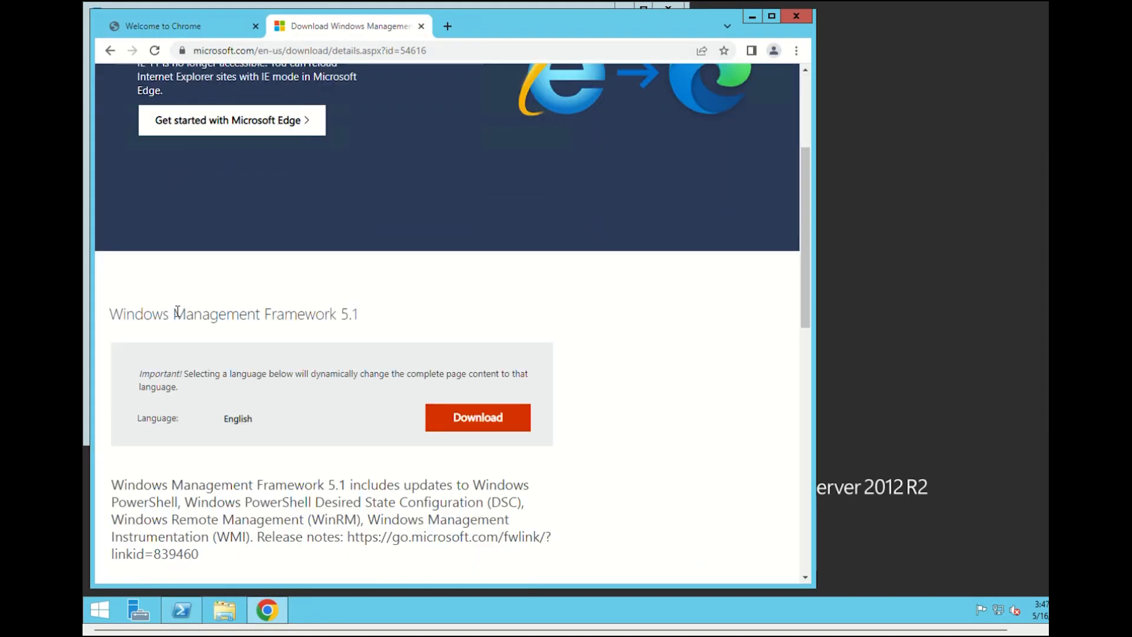
{"action": "left_click", "coordinate": [477, 417]}
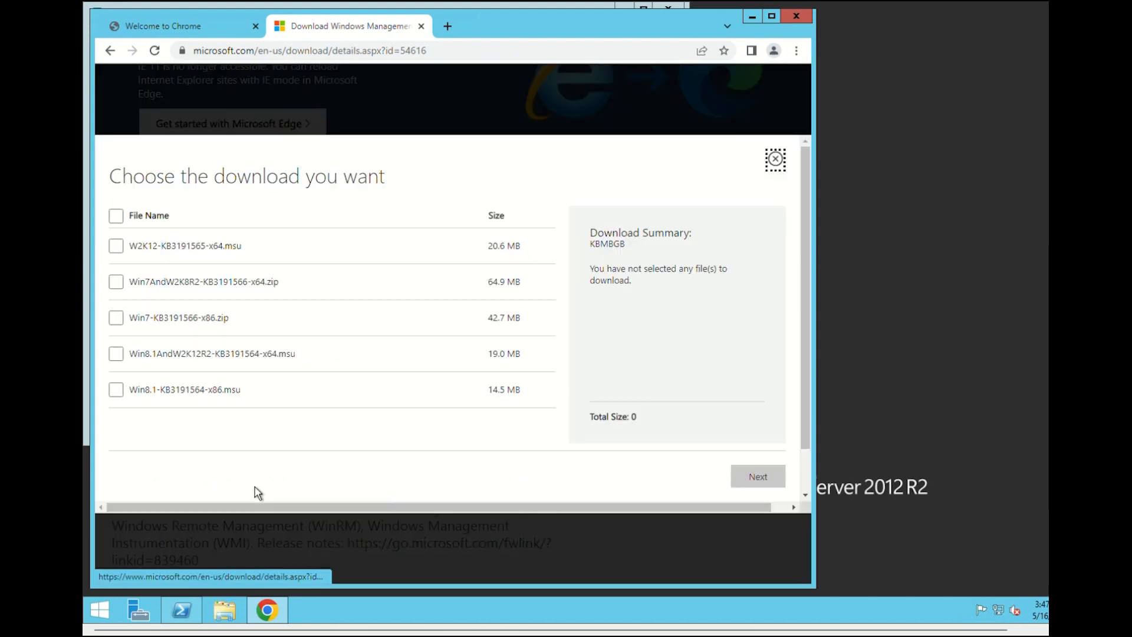
{"action": "left_click", "coordinate": [757, 475]}
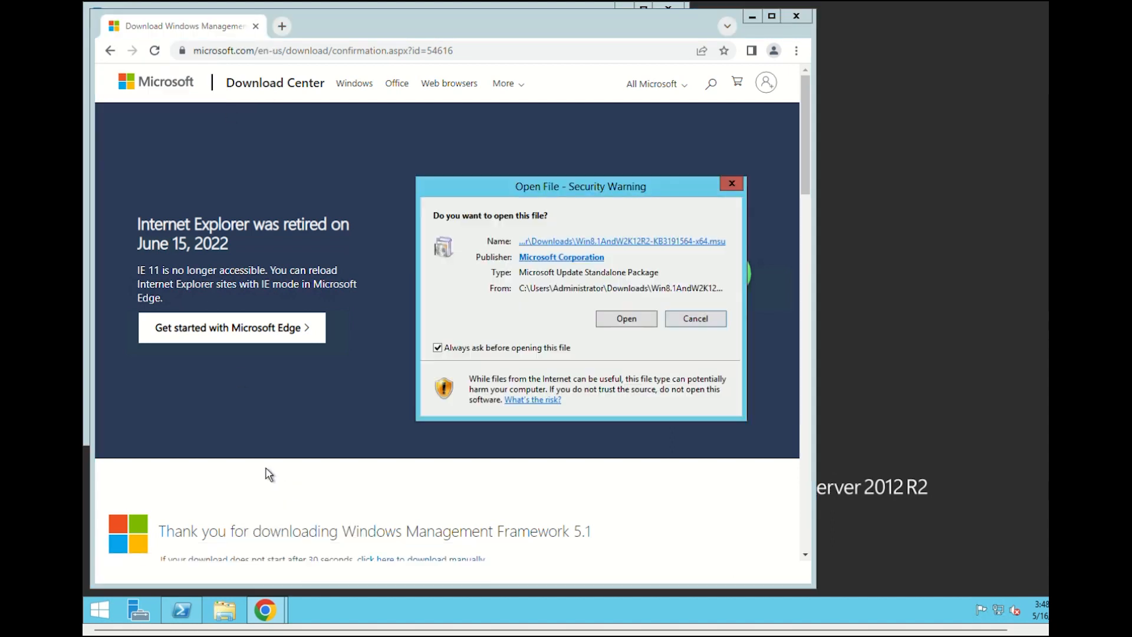
Launch the downloaded package and confirm installing the KB3191564 update
{"action": "left_click", "coordinate": [625, 318]}
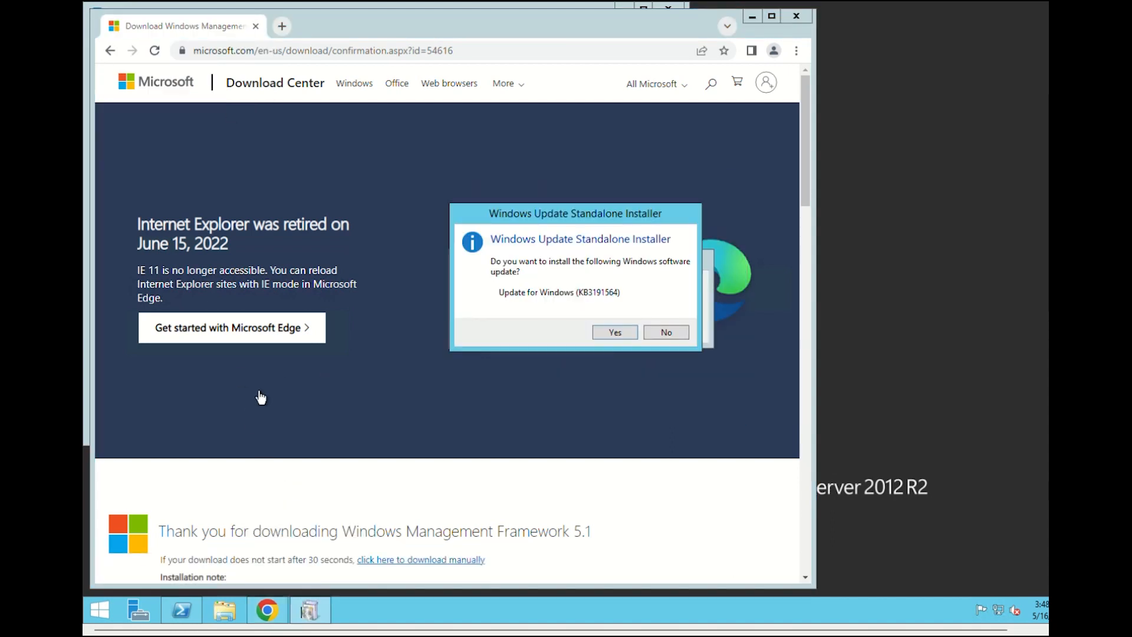
{"action": "left_click", "coordinate": [613, 332]}
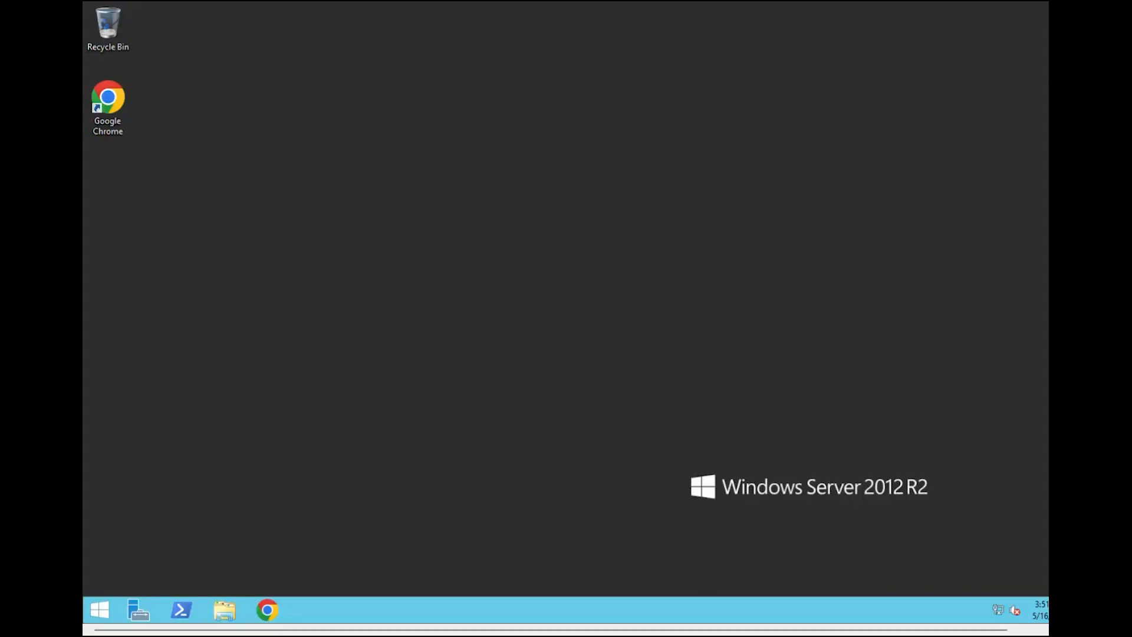
Run $PSVersionTable in a new console, confirming PSVersion 5.1.14409.1005
{"action": "left_click", "coordinate": [181, 610]}
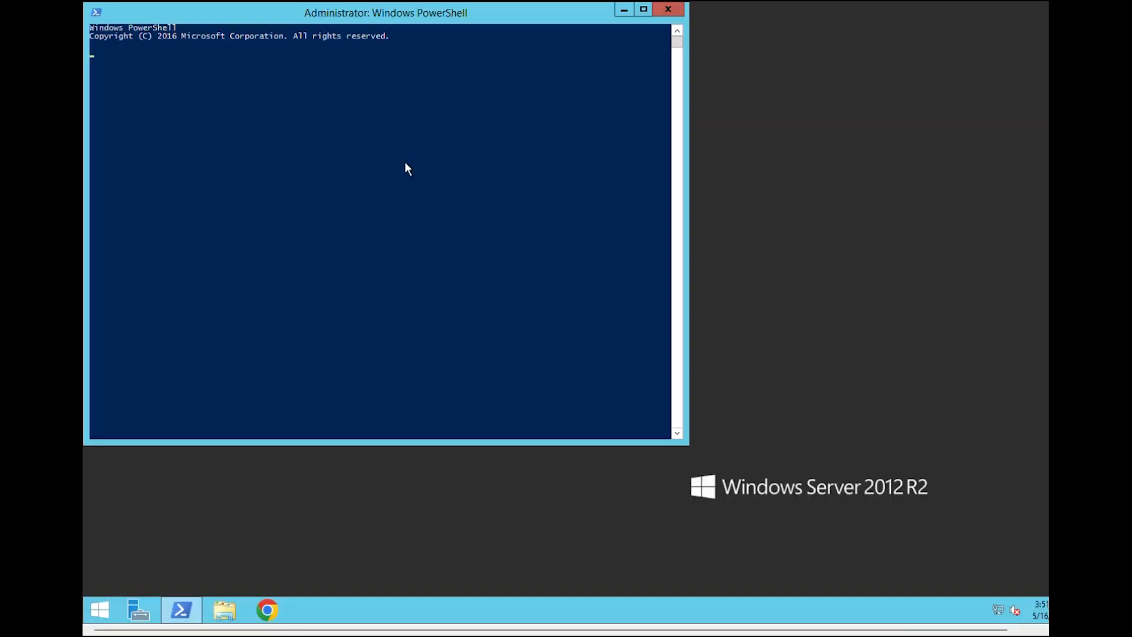
{"action": "type", "text": "$PSVersionTable"}
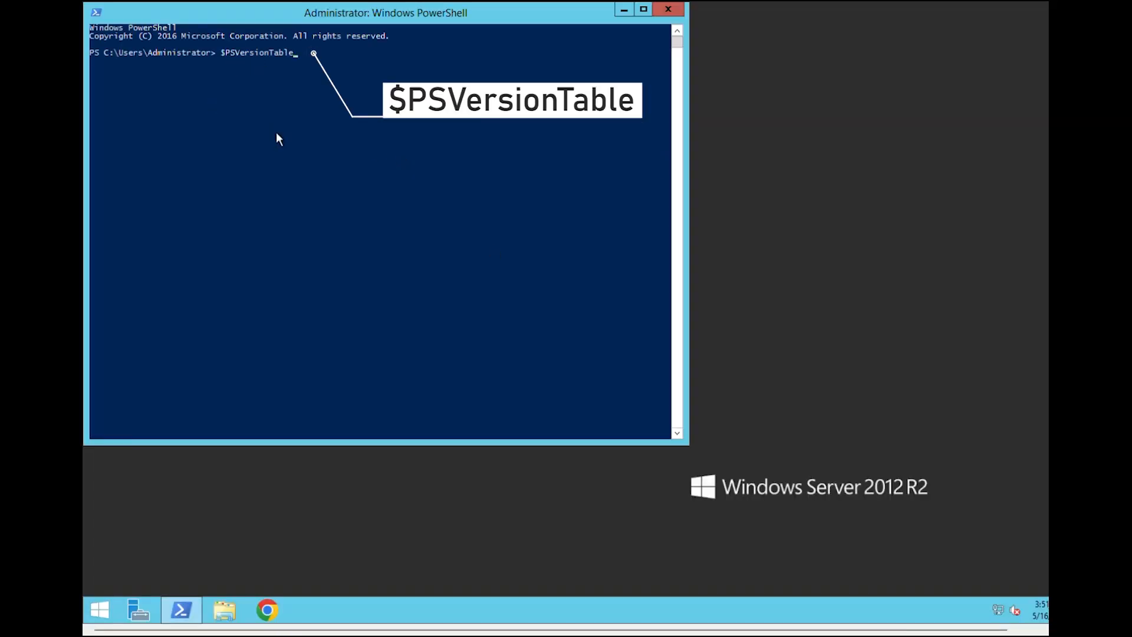
{"action": "key", "text": "Return"}
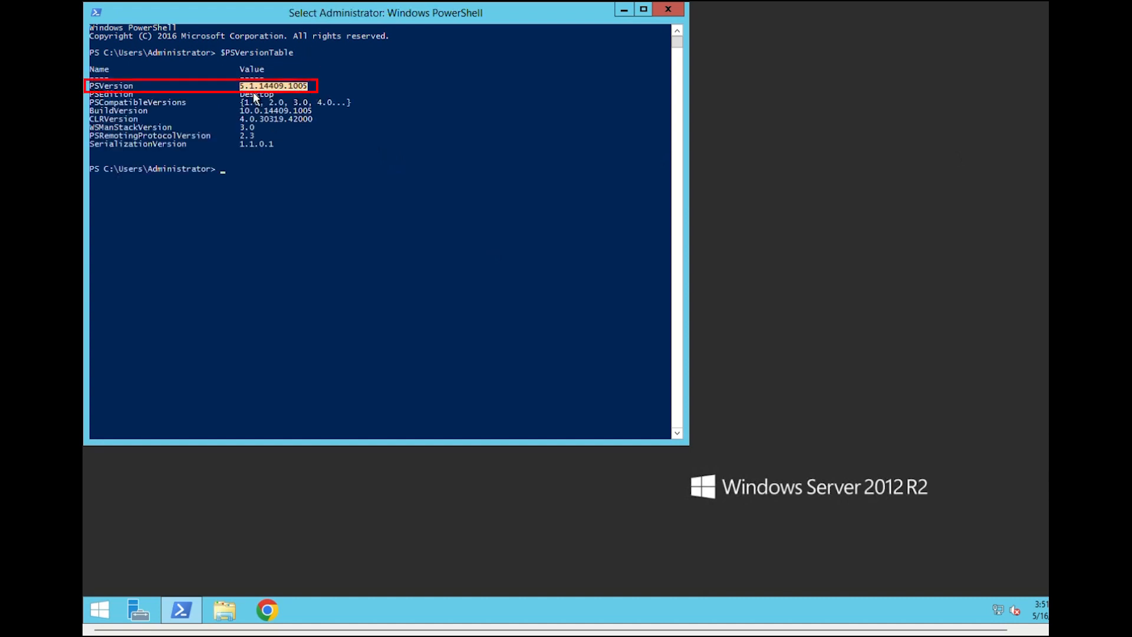
{"action": "left_click", "coordinate": [667, 9]}
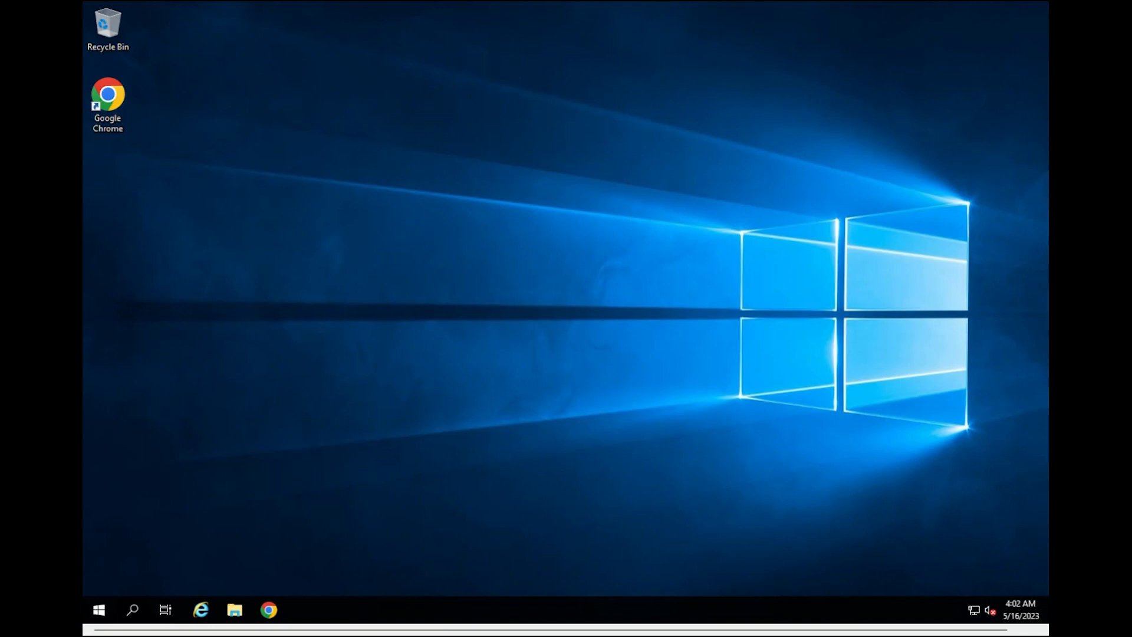
{"action": "mouse_move", "coordinate": [516, 238]}
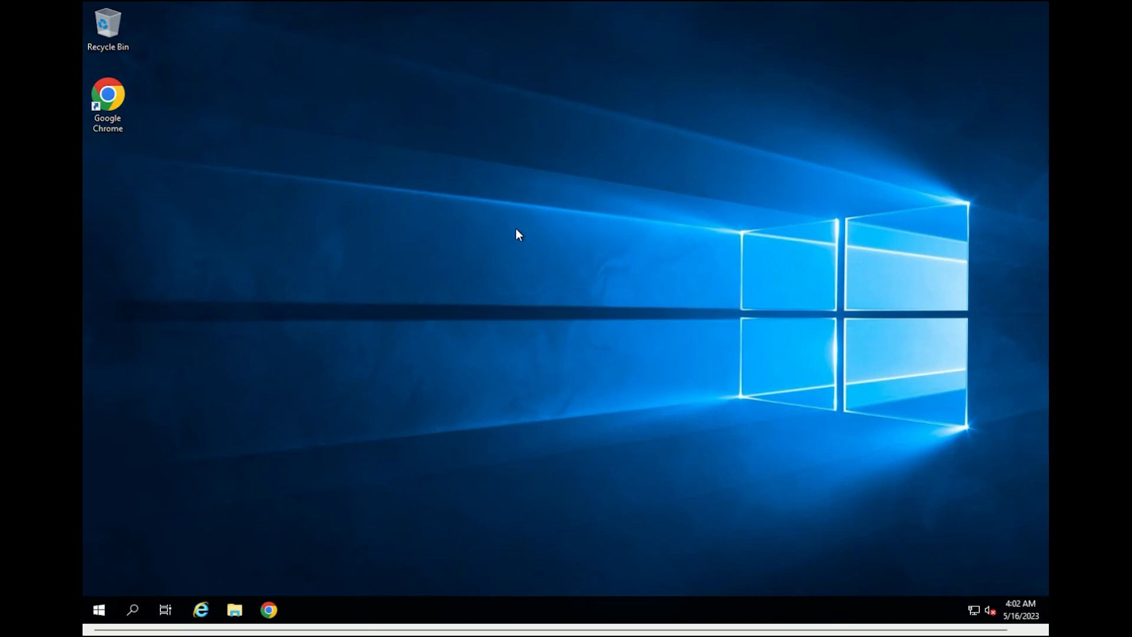
{"action": "mouse_move", "coordinate": [231, 289]}
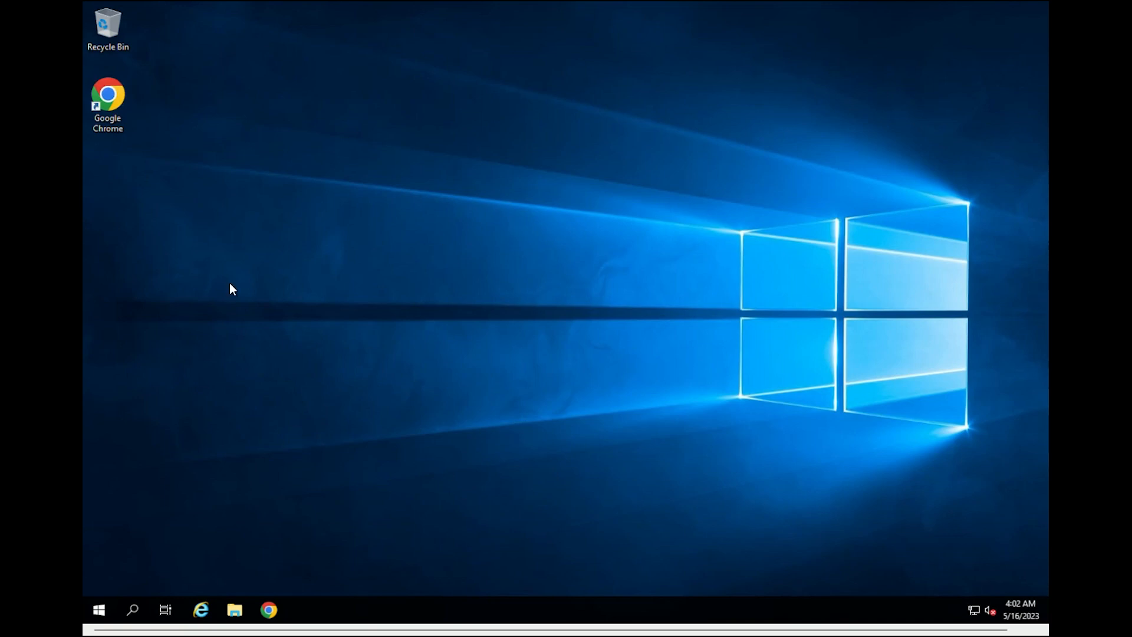
{"action": "mouse_move", "coordinate": [261, 227]}
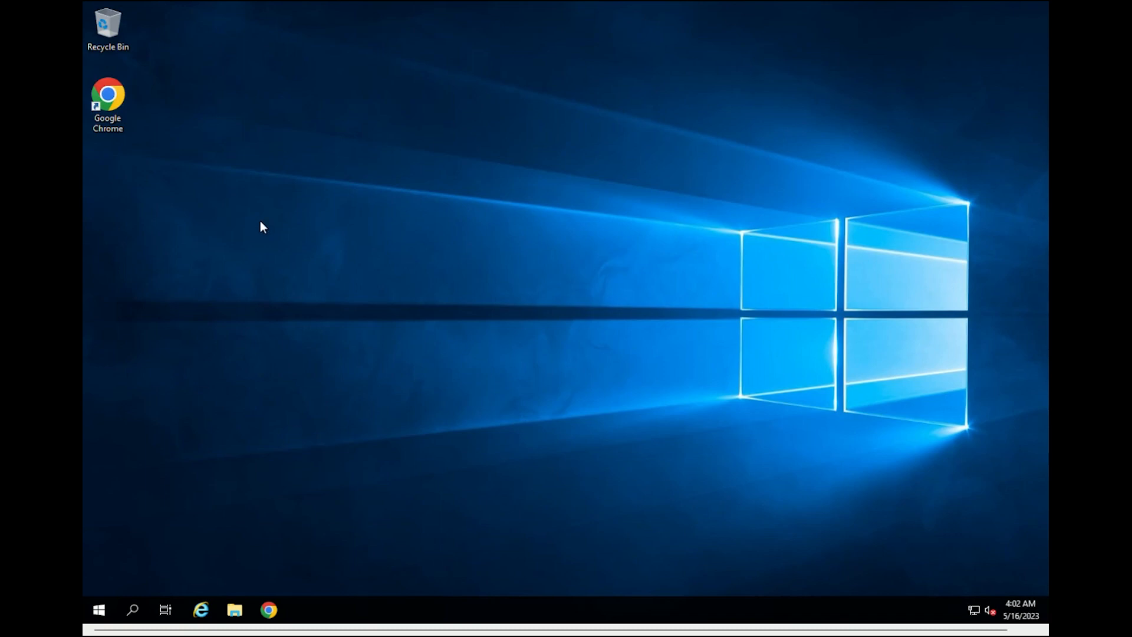
{"action": "mouse_move", "coordinate": [336, 202]}
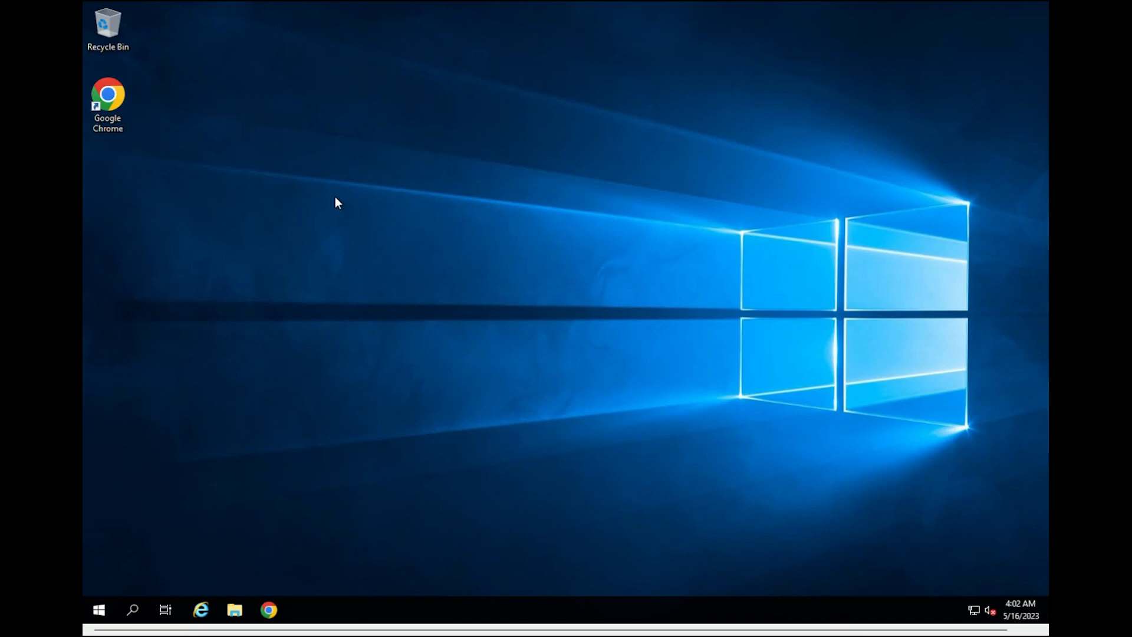
{"action": "mouse_move", "coordinate": [159, 132]}
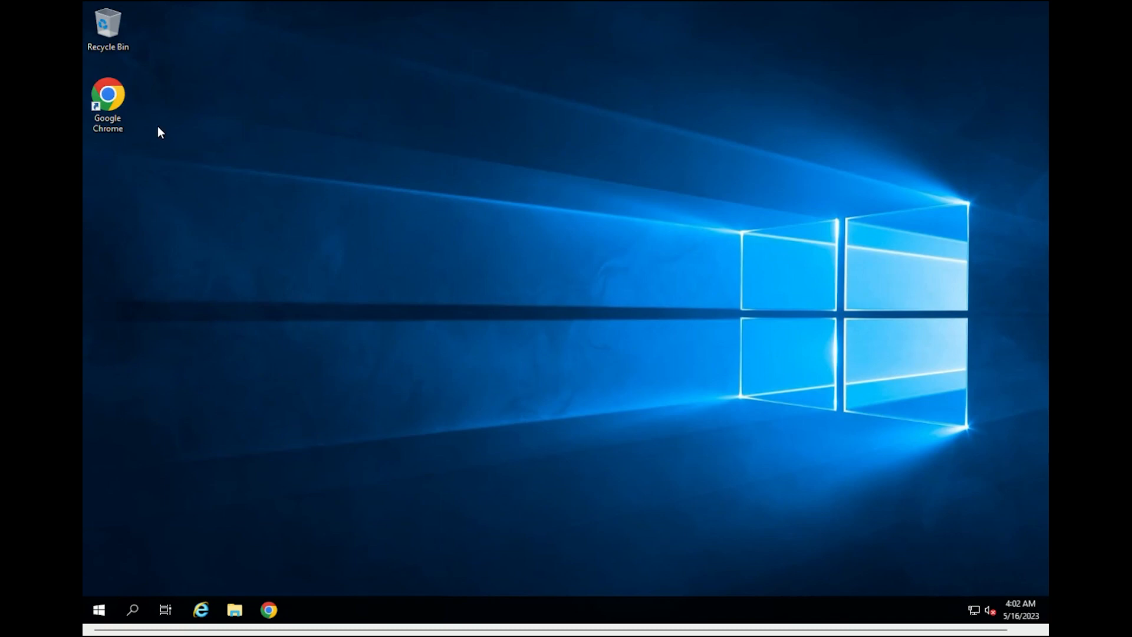
{"action": "mouse_move", "coordinate": [107, 105]}
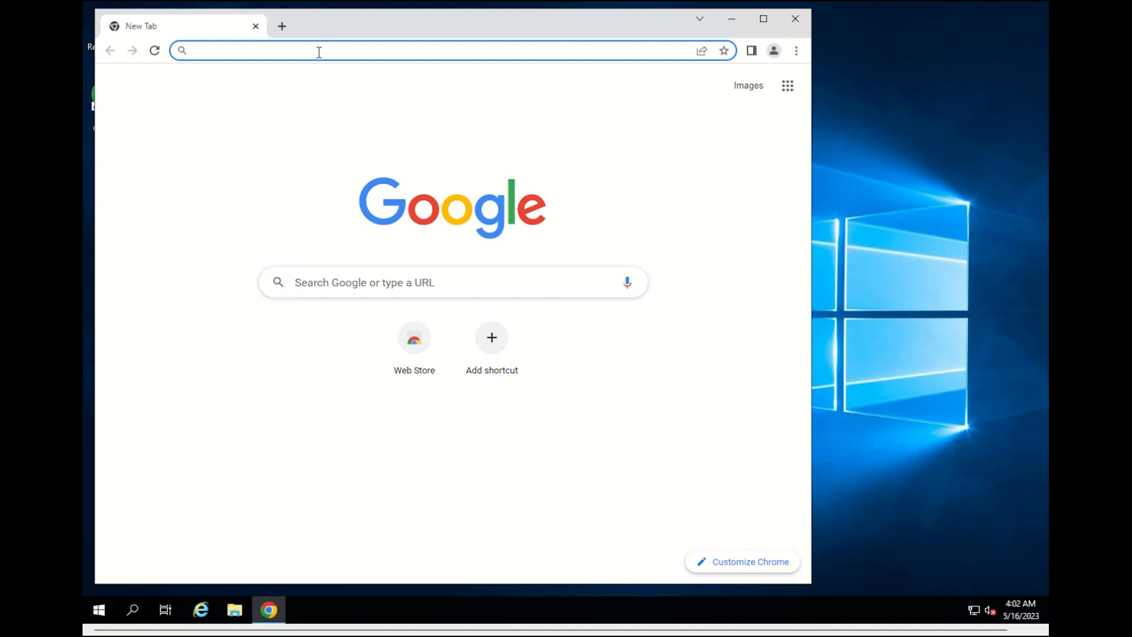
Download PowerShell-7.3.4-win-x64.msi from the v7.3.4 release at github.com/PowerShell/PowerShell
{"action": "type", "text": "github.com/PowerShell/PowerShell"}
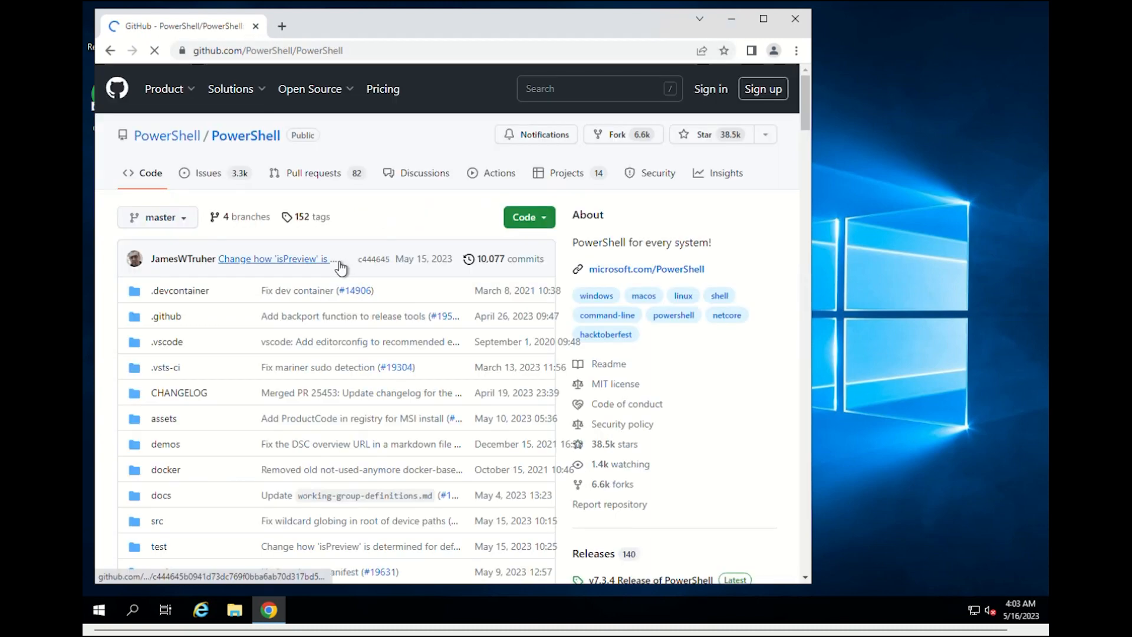
{"action": "scroll", "scroll_direction": "down", "scroll_amount": 3}
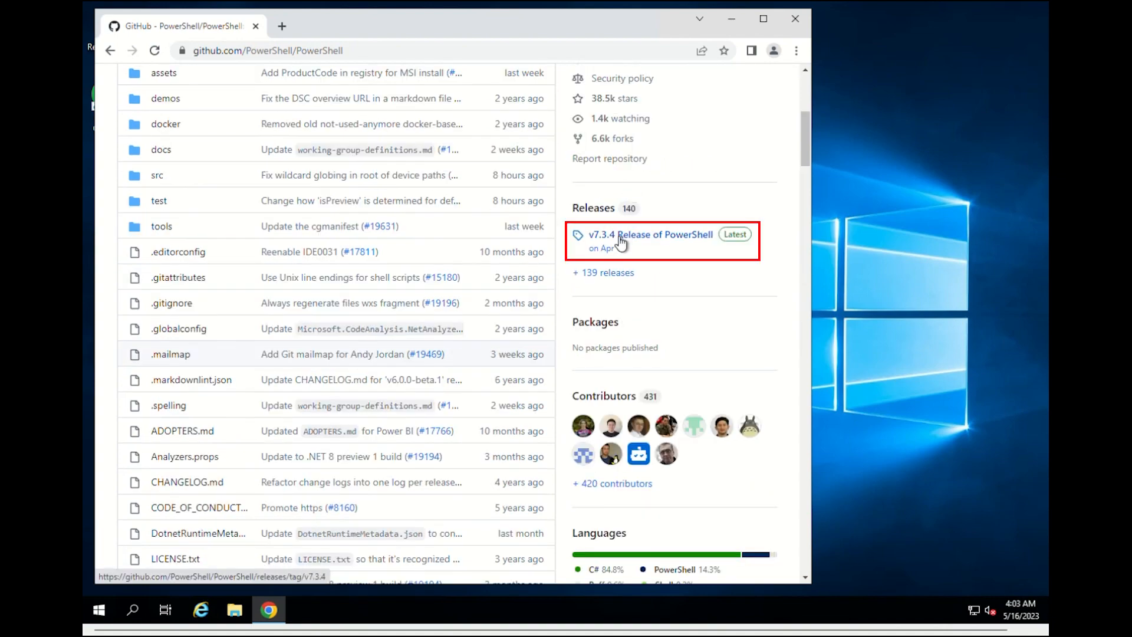
{"action": "left_click", "coordinate": [652, 233]}
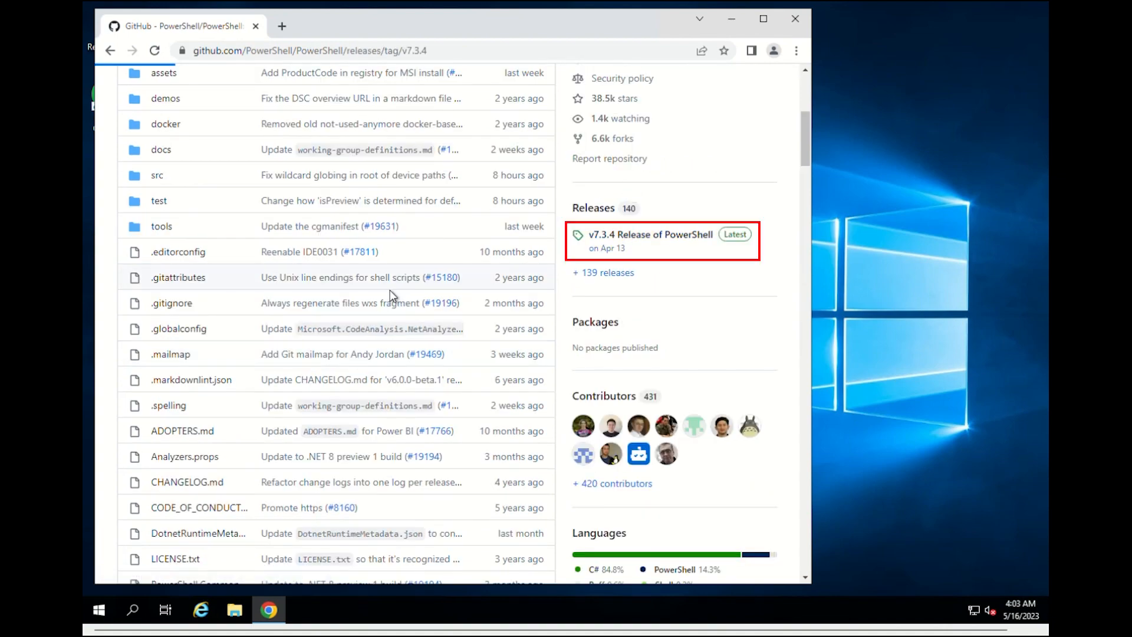
{"action": "left_click", "coordinate": [650, 234]}
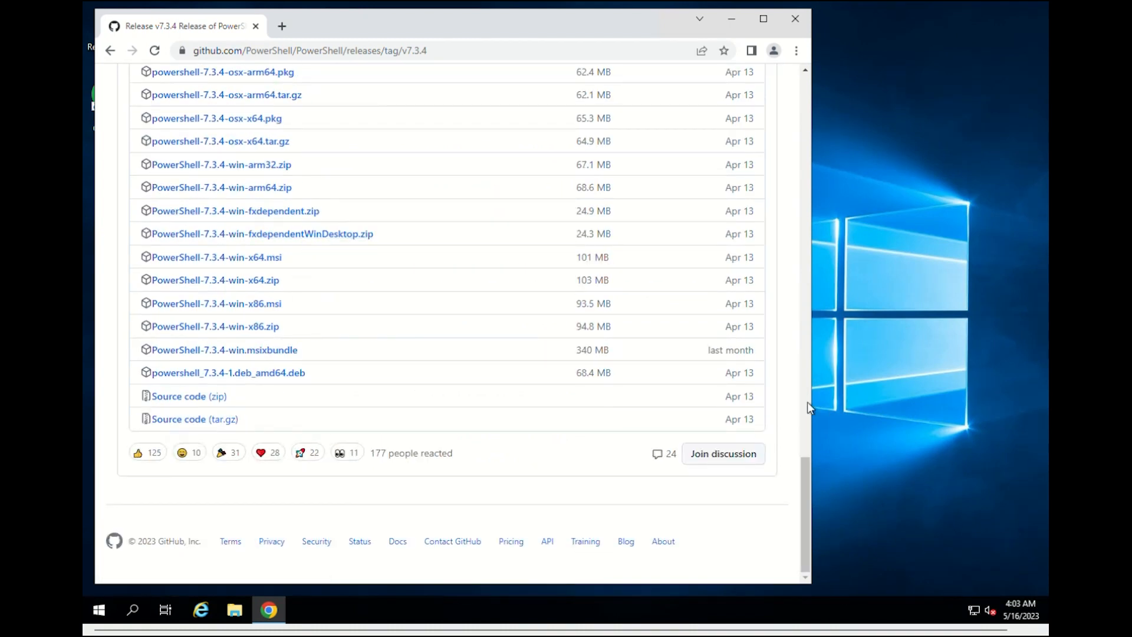
{"action": "left_click", "coordinate": [215, 257]}
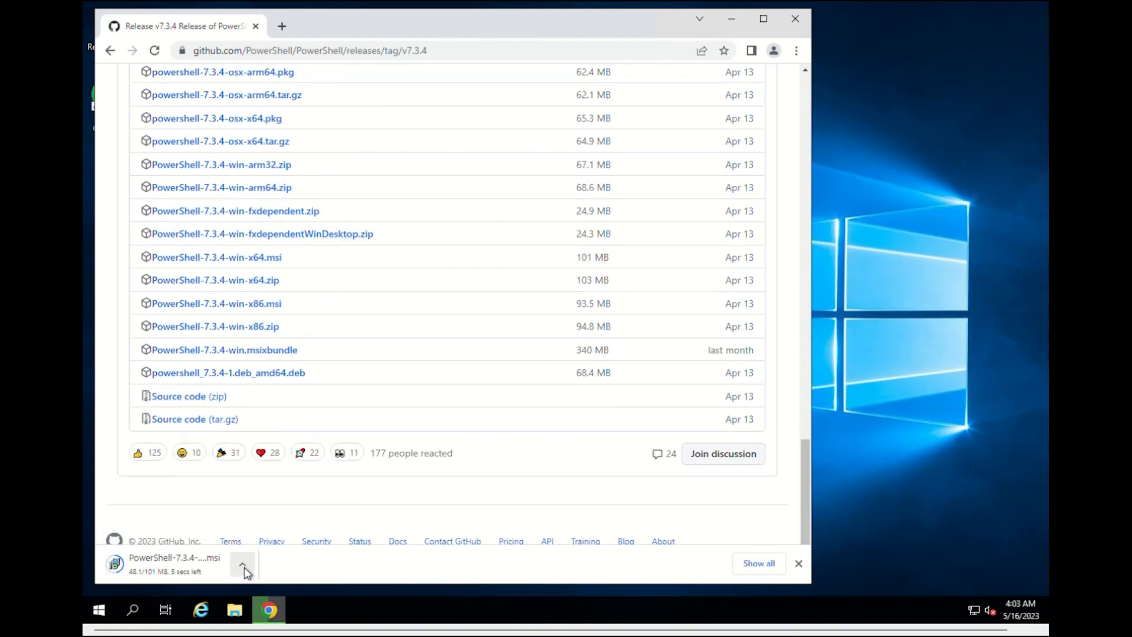
Run the installer through its steps to finish installing PowerShell 7
{"action": "left_click", "coordinate": [798, 564]}
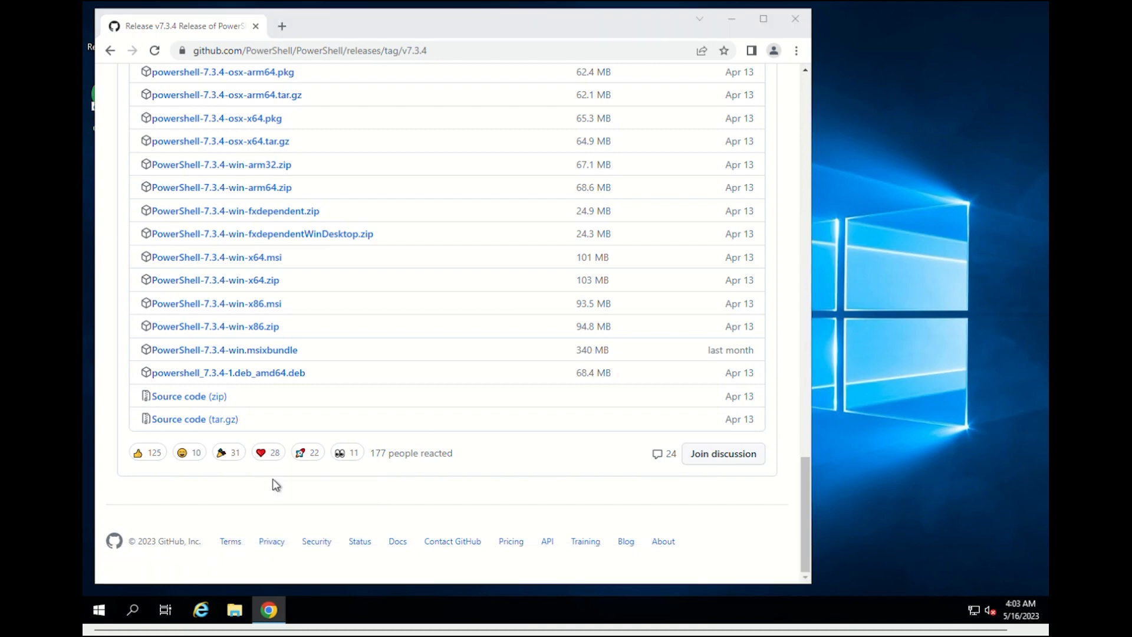
{"action": "left_click", "coordinate": [652, 412]}
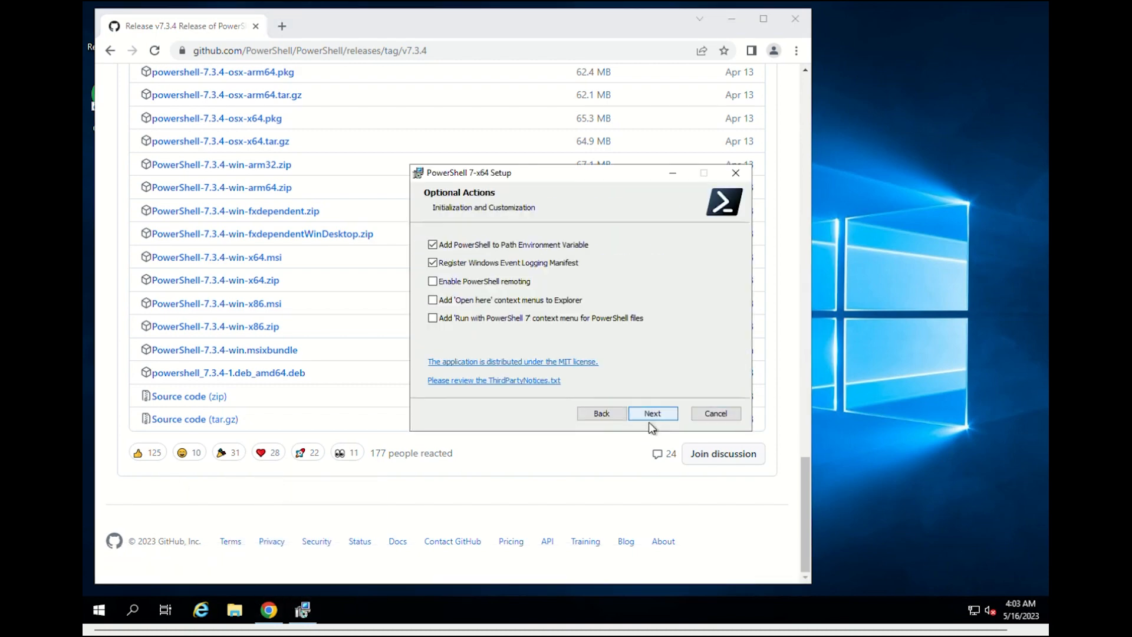
{"action": "left_click", "coordinate": [650, 413]}
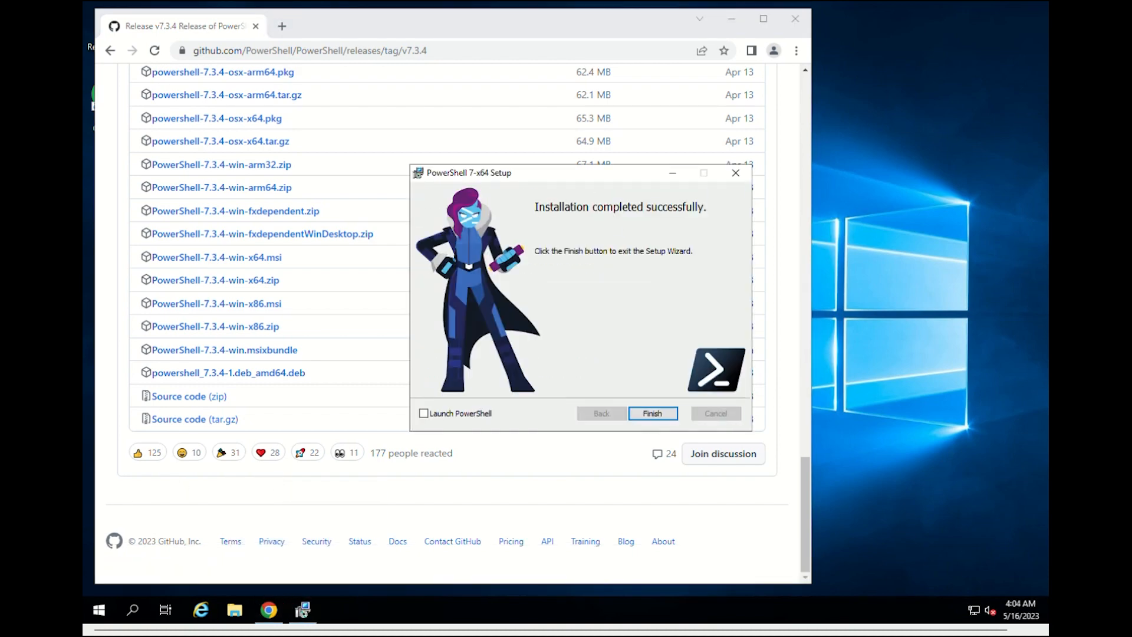
{"action": "left_click", "coordinate": [99, 614]}
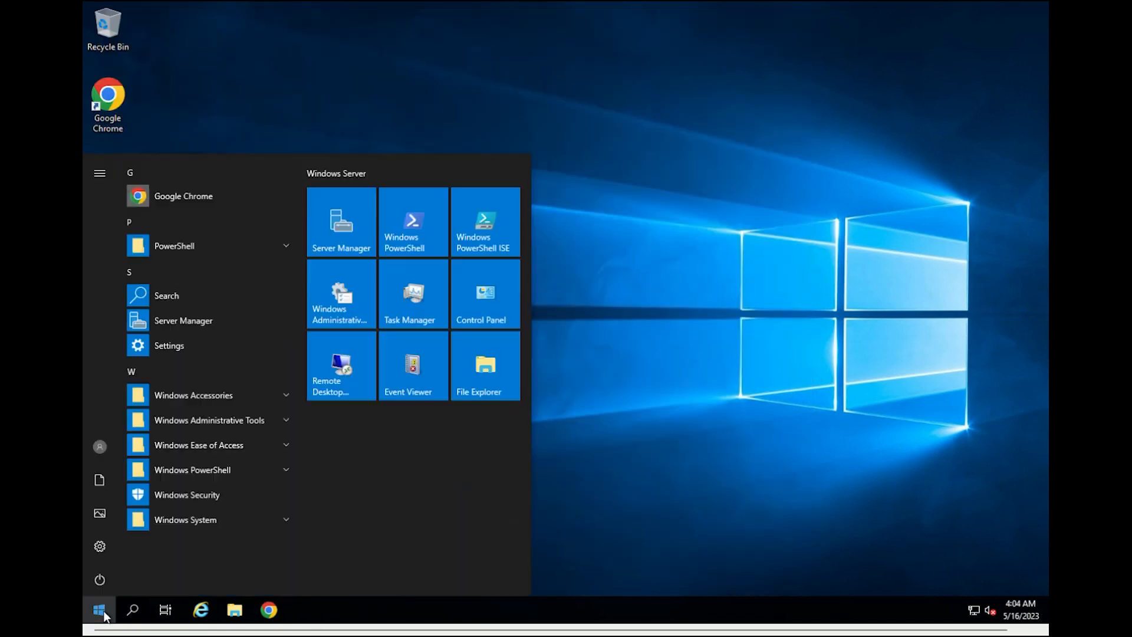
Launch PowerShell 7 (x64) from a Start search for 'power', banner showing 7.3.4
{"action": "type", "text": "power"}
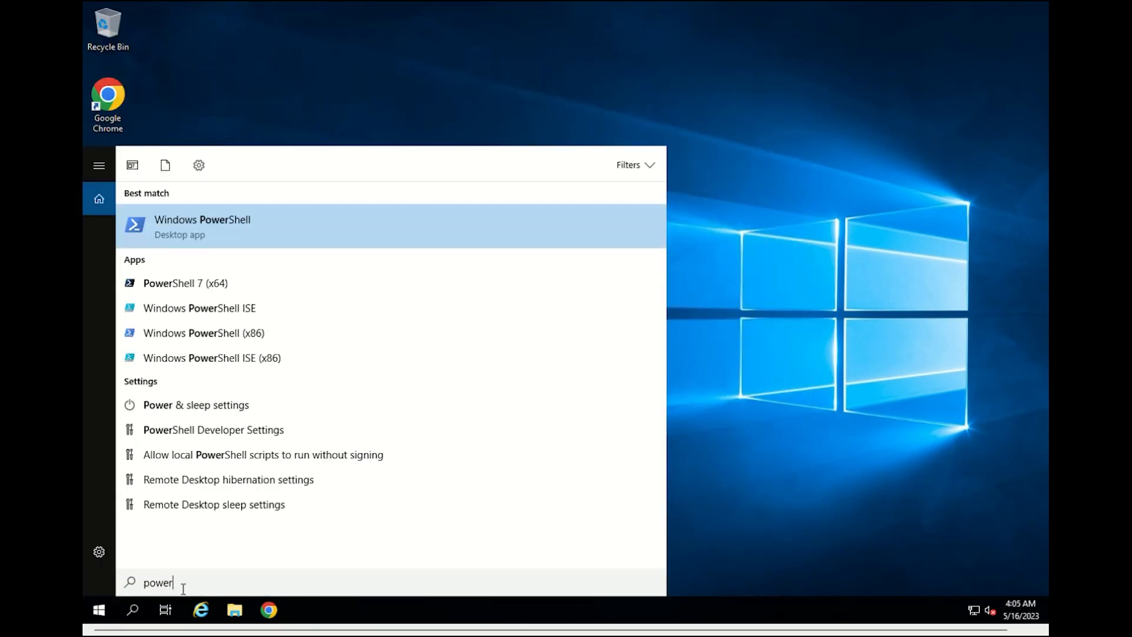
{"action": "mouse_move", "coordinate": [212, 287]}
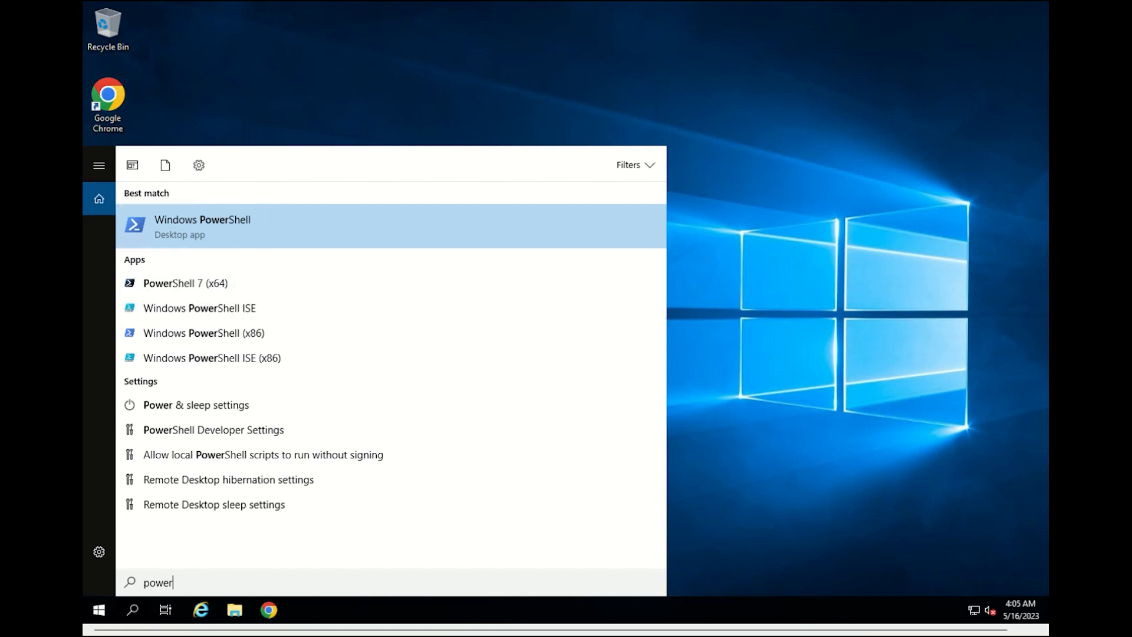
{"action": "mouse_move", "coordinate": [183, 298]}
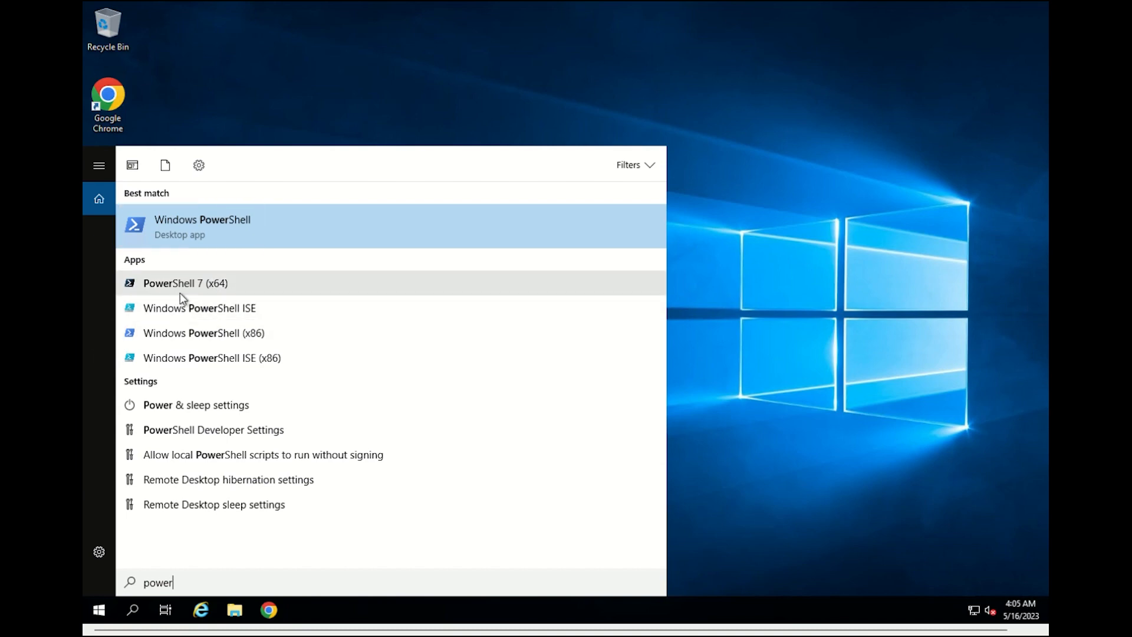
{"action": "left_click", "coordinate": [185, 282]}
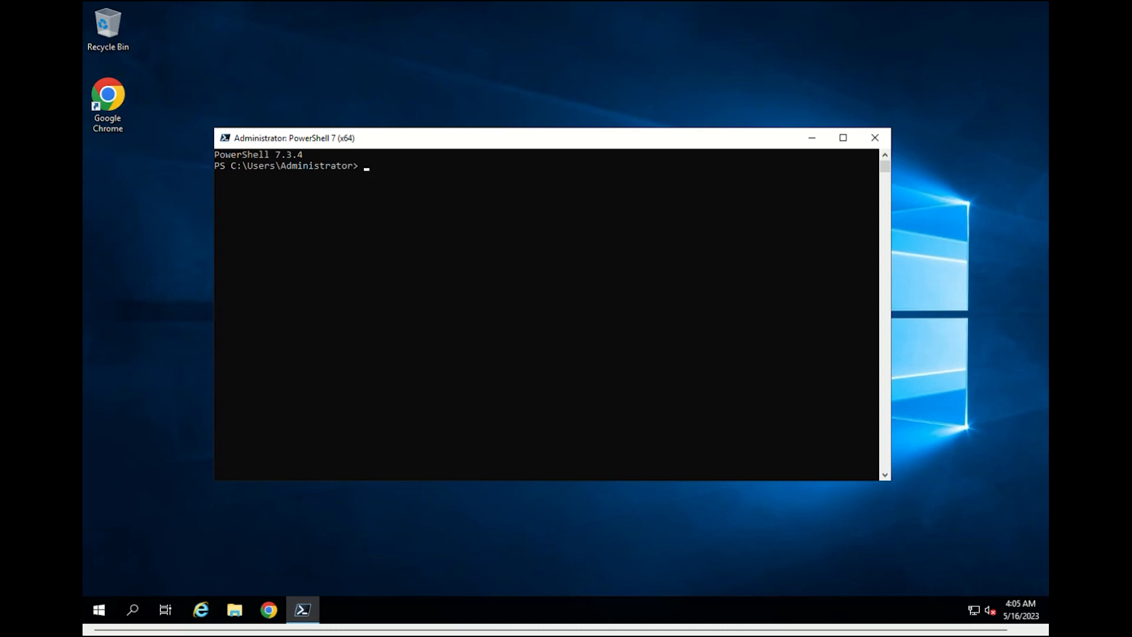